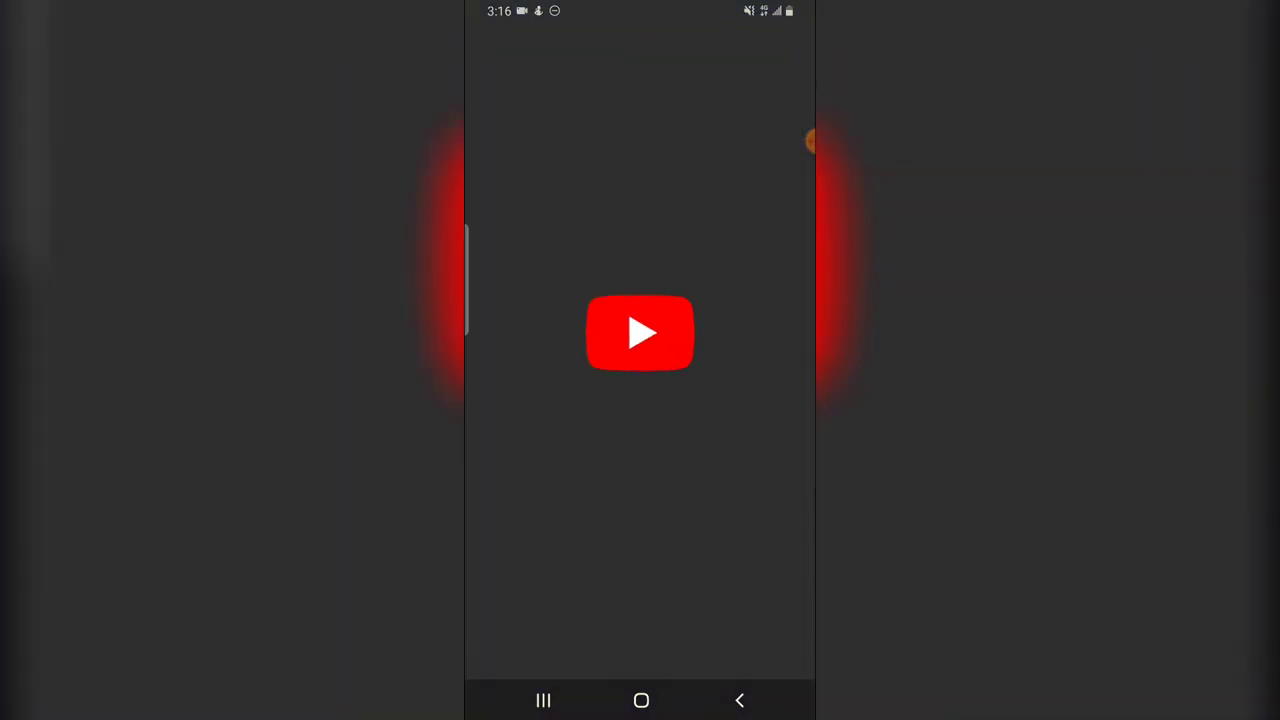
Launch YouTube and scroll down through the recommended videos on the Home feed
{"action": "left_click", "coordinate": [640, 333]}
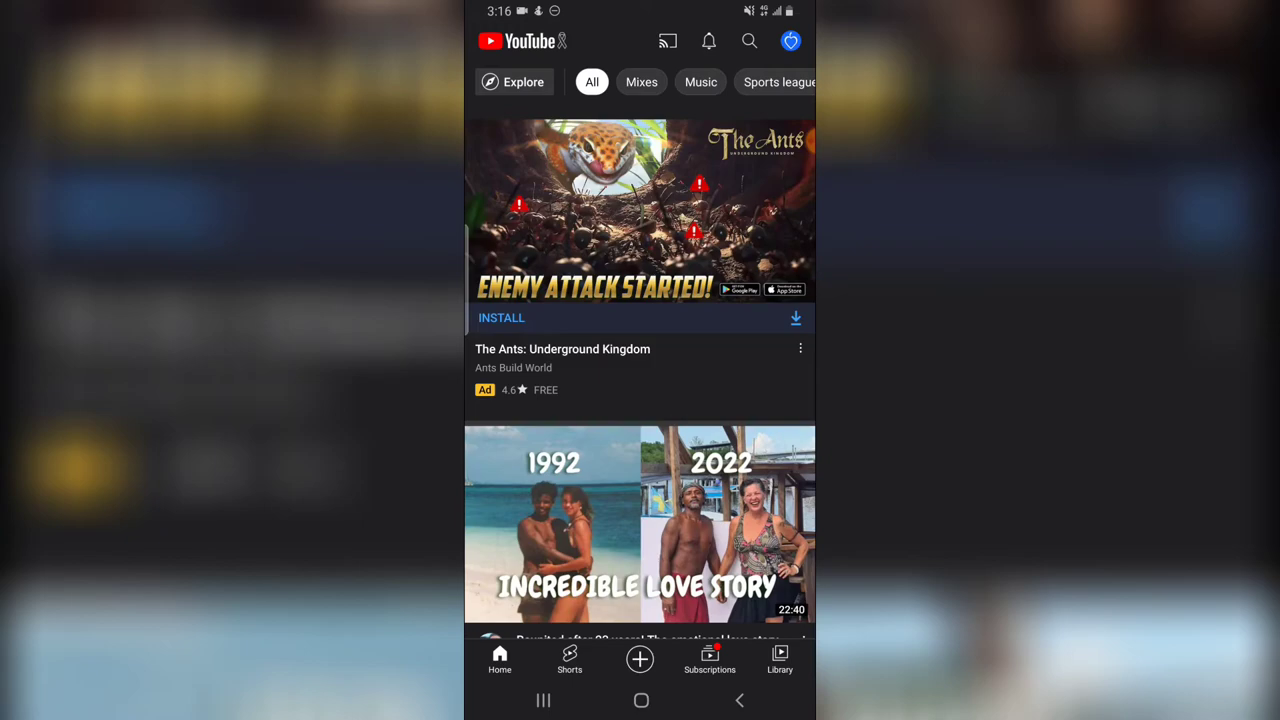
{"action": "scroll", "scroll_direction": "down", "scroll_amount": 3}
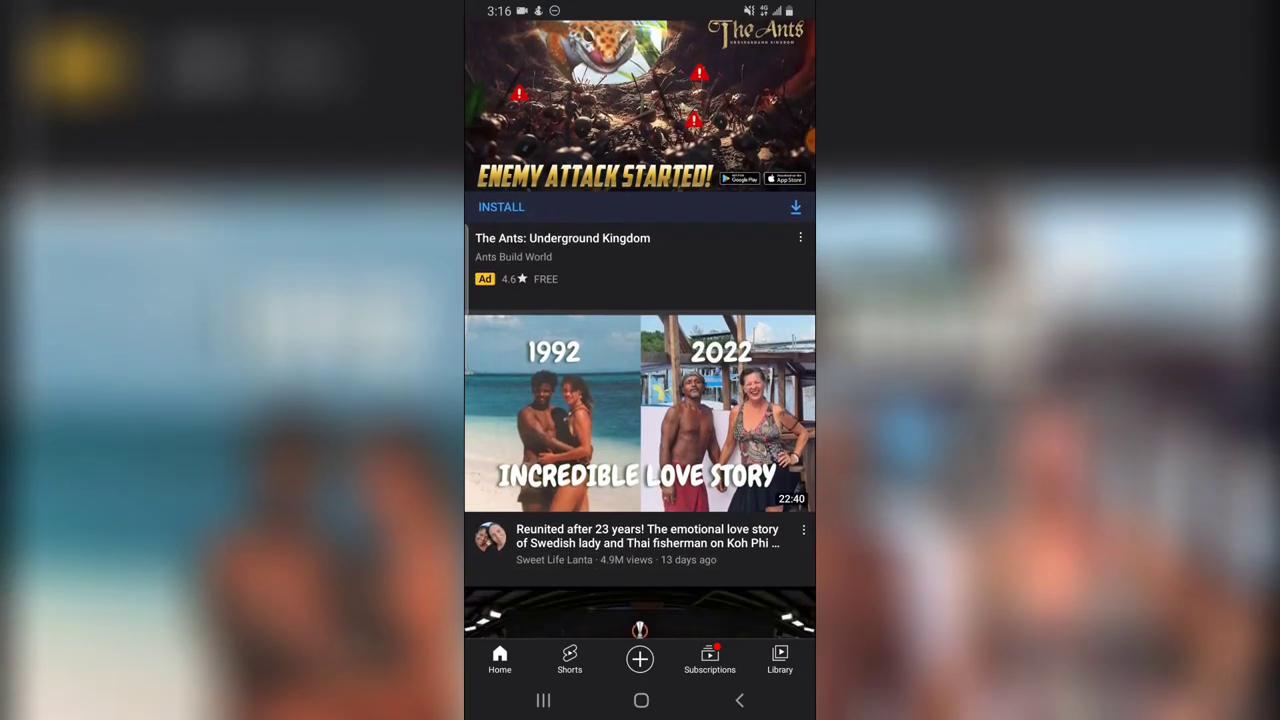
{"action": "scroll", "scroll_direction": "down", "scroll_amount": 3}
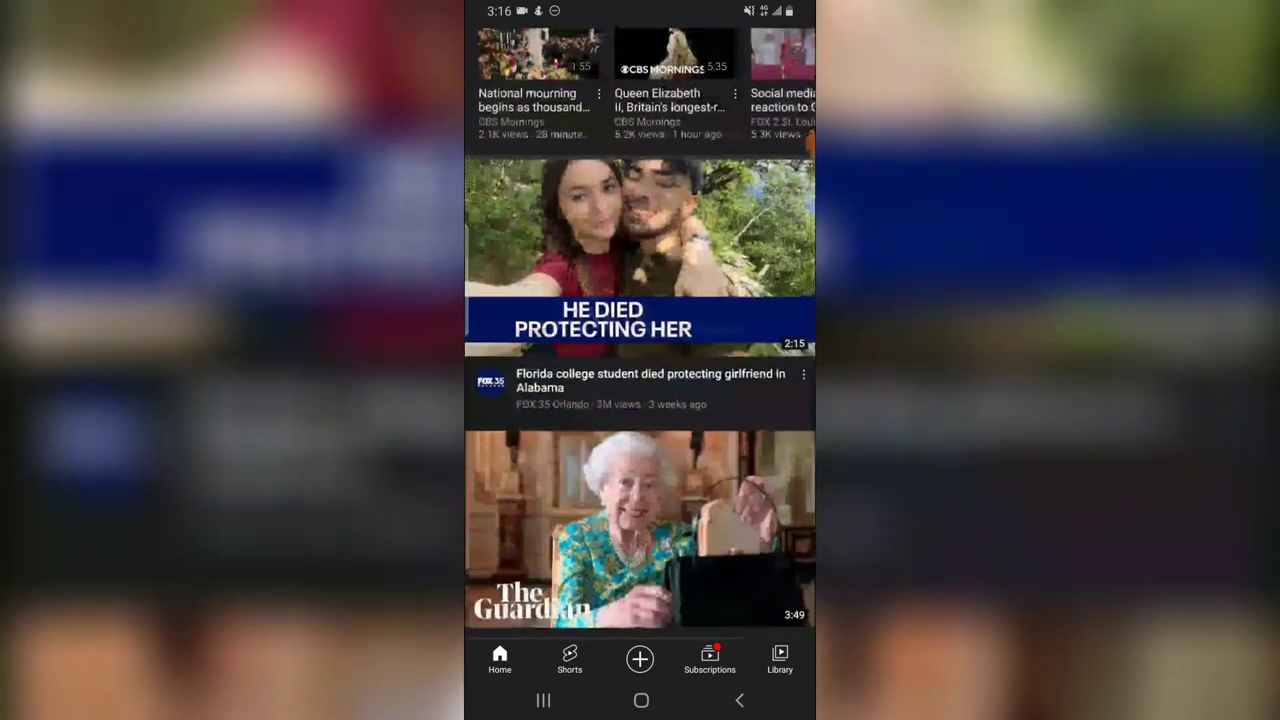
{"action": "scroll", "scroll_direction": "down", "scroll_amount": 3}
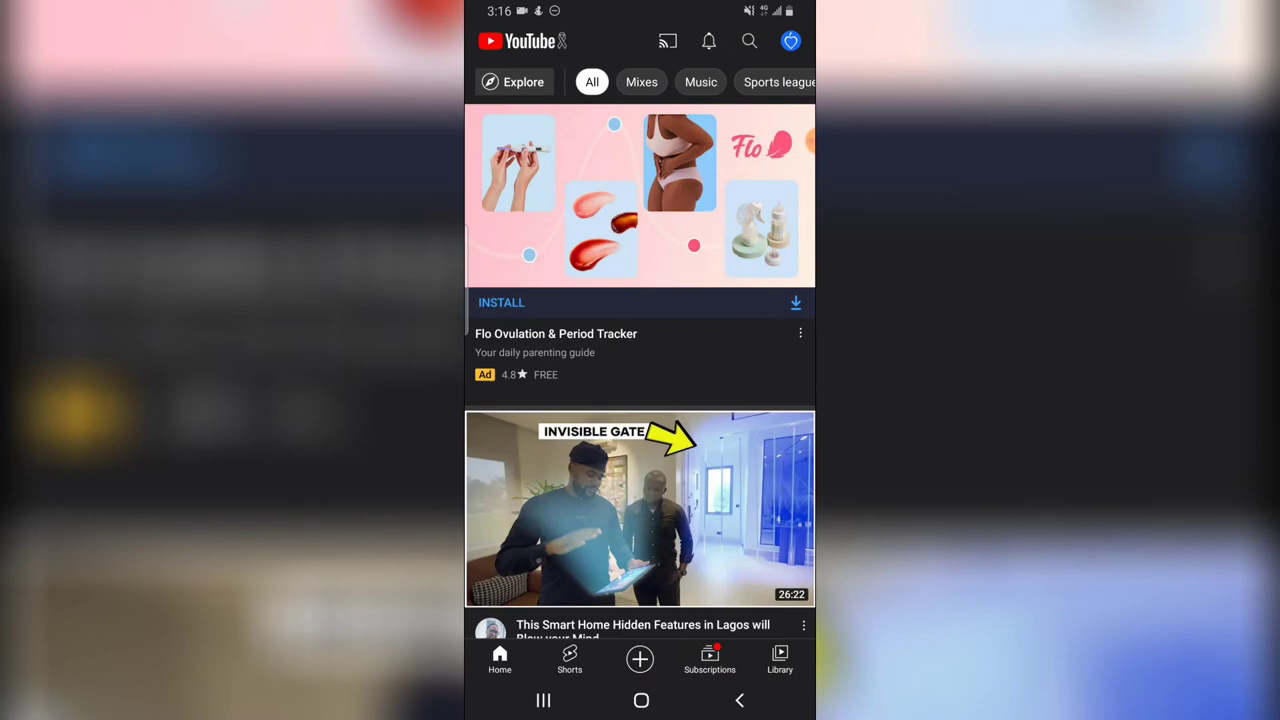
Open the account menu from the profile avatar at the top right
{"action": "scroll", "scroll_direction": "down", "scroll_amount": 3}
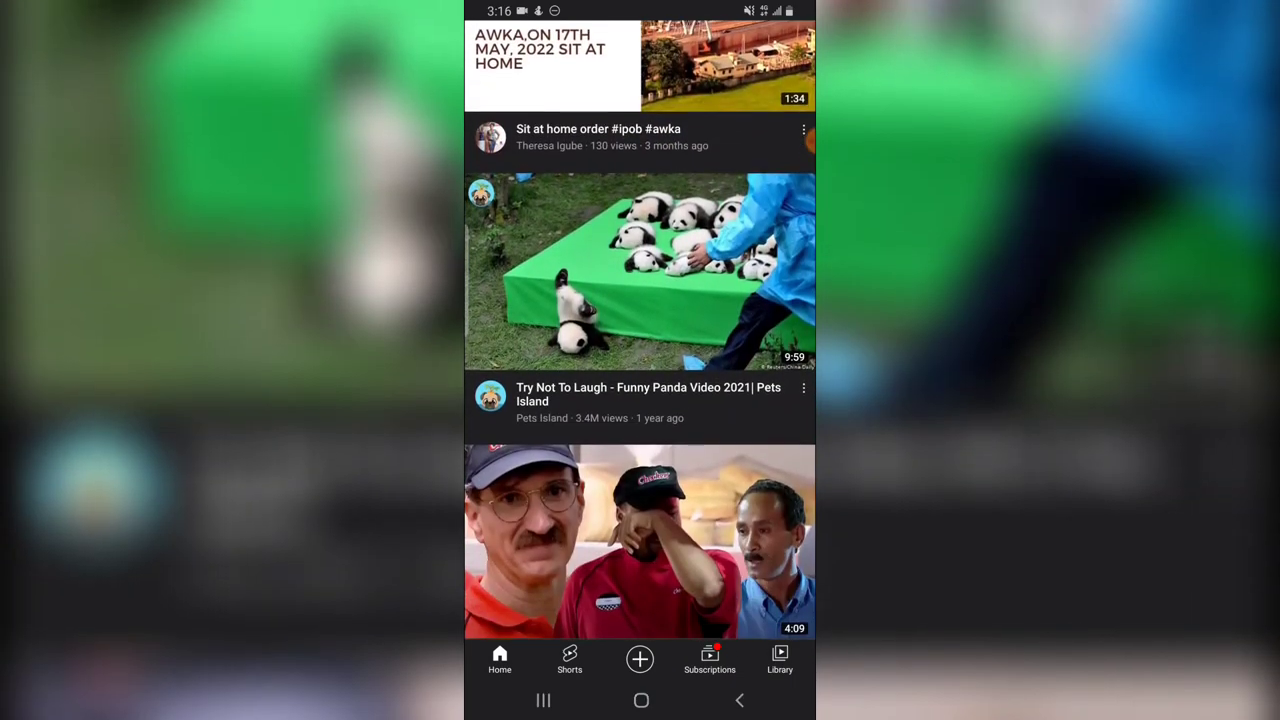
{"action": "left_click", "coordinate": [640, 272]}
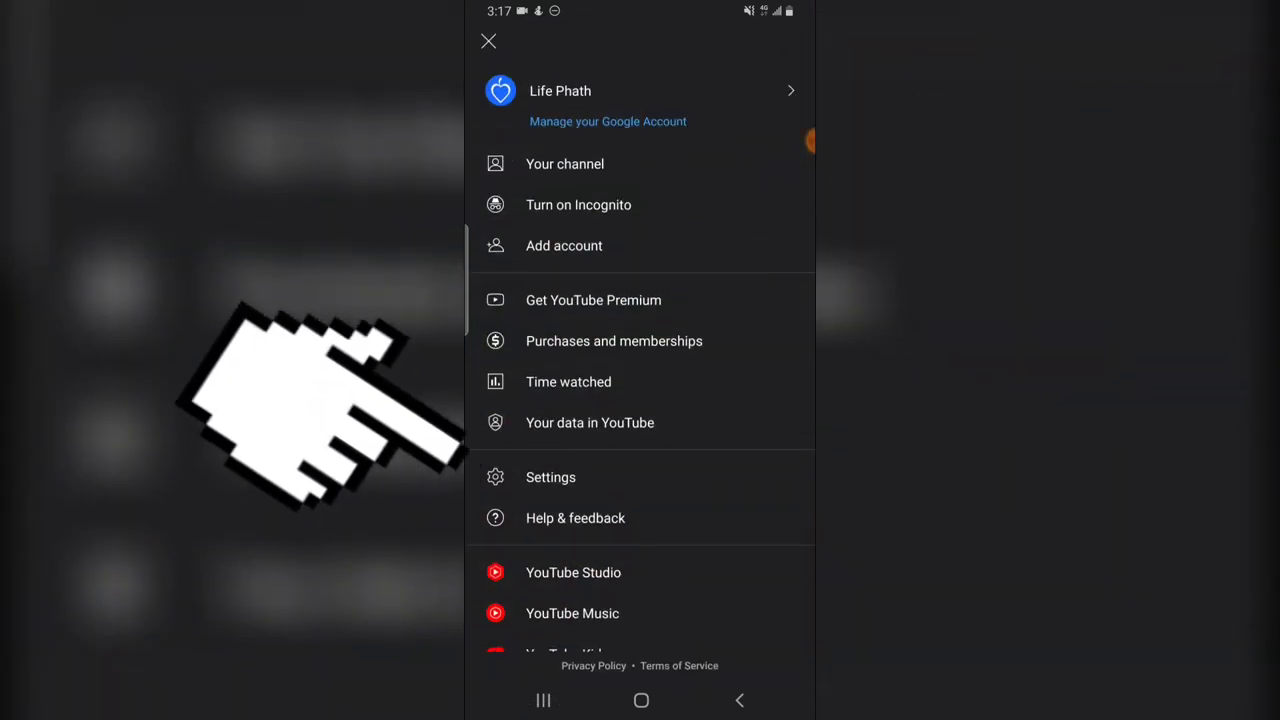
Turn off the Restricted Mode toggle under Settings > General, then return to Home
{"action": "left_click", "coordinate": [550, 477]}
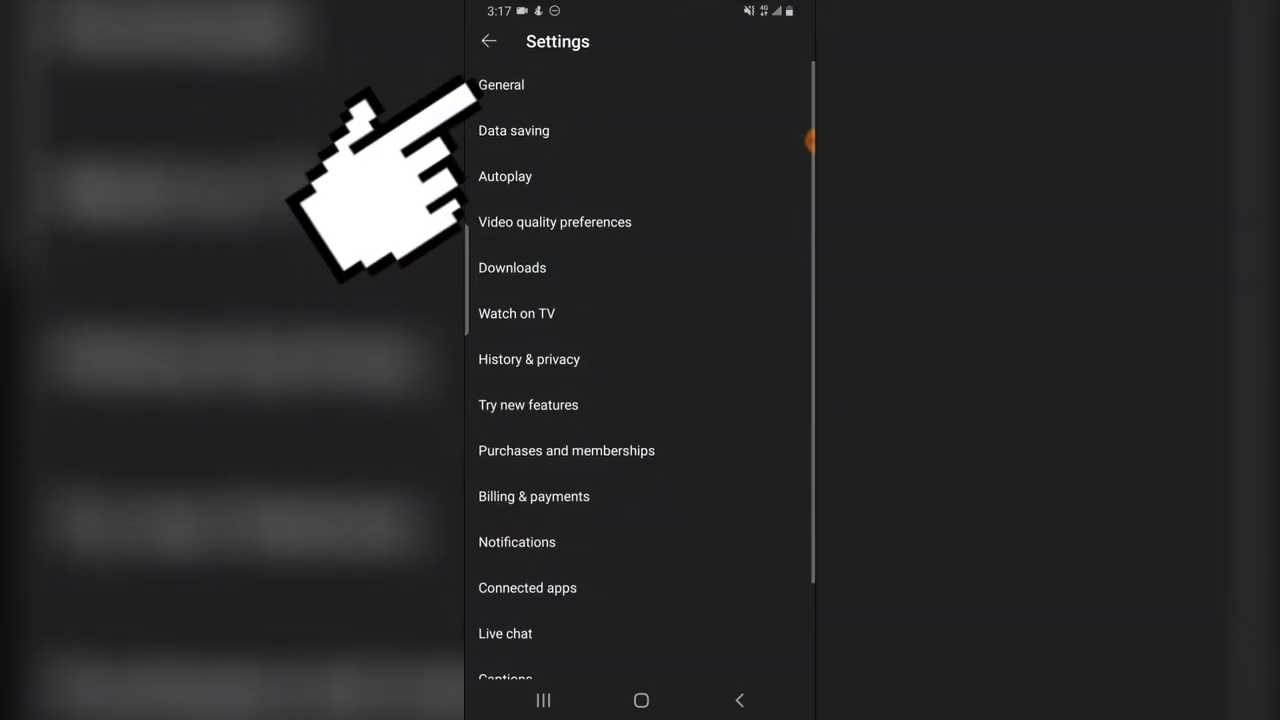
{"action": "left_click", "coordinate": [501, 84]}
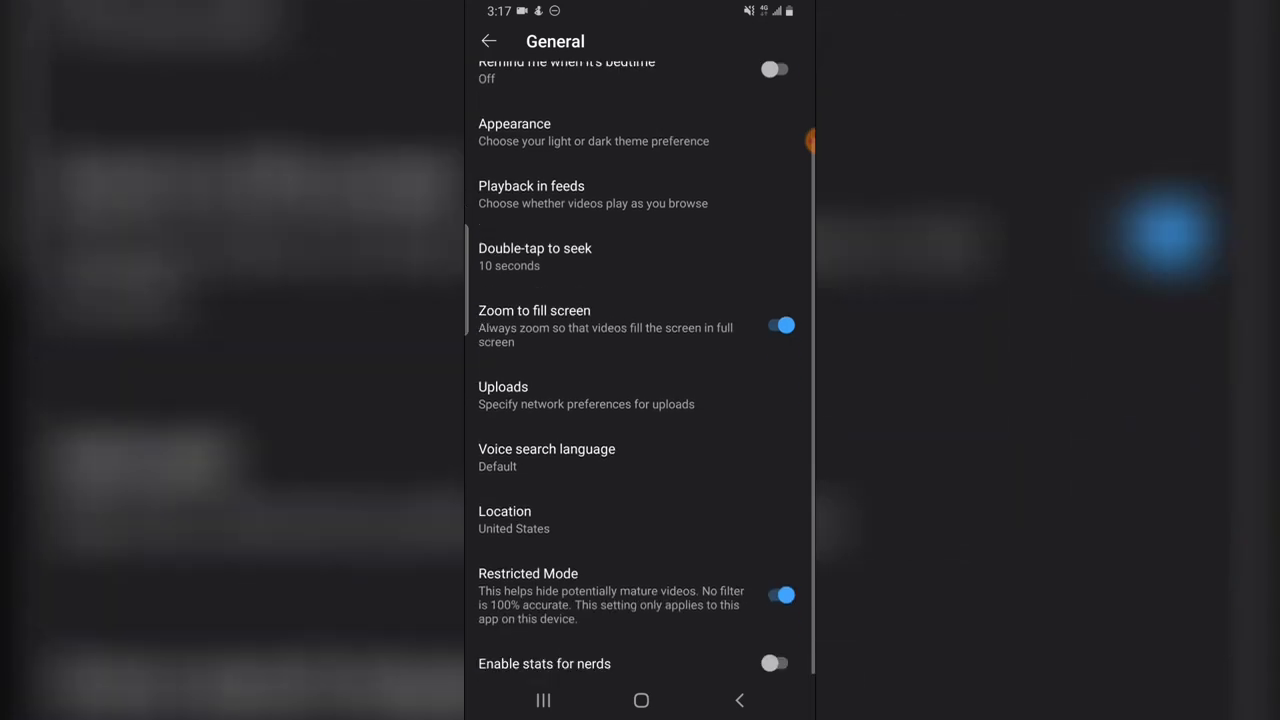
{"action": "scroll", "scroll_direction": "down", "scroll_amount": 3}
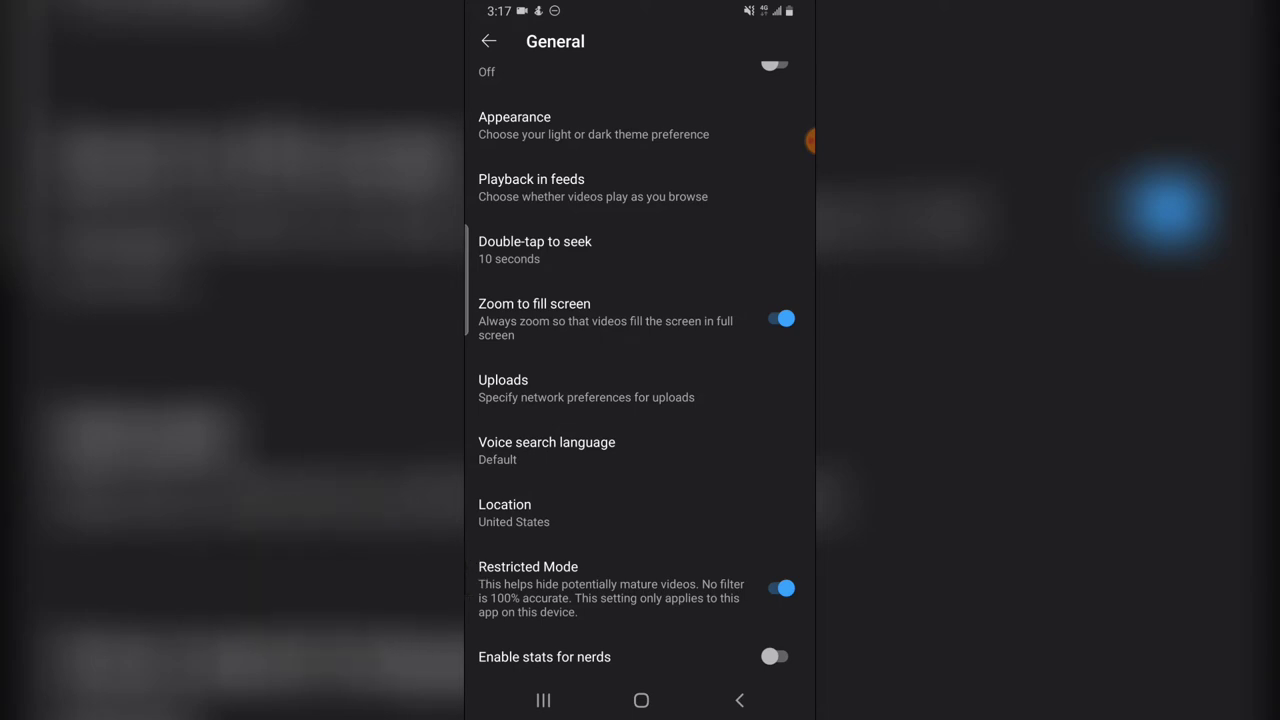
{"action": "left_click", "coordinate": [780, 588]}
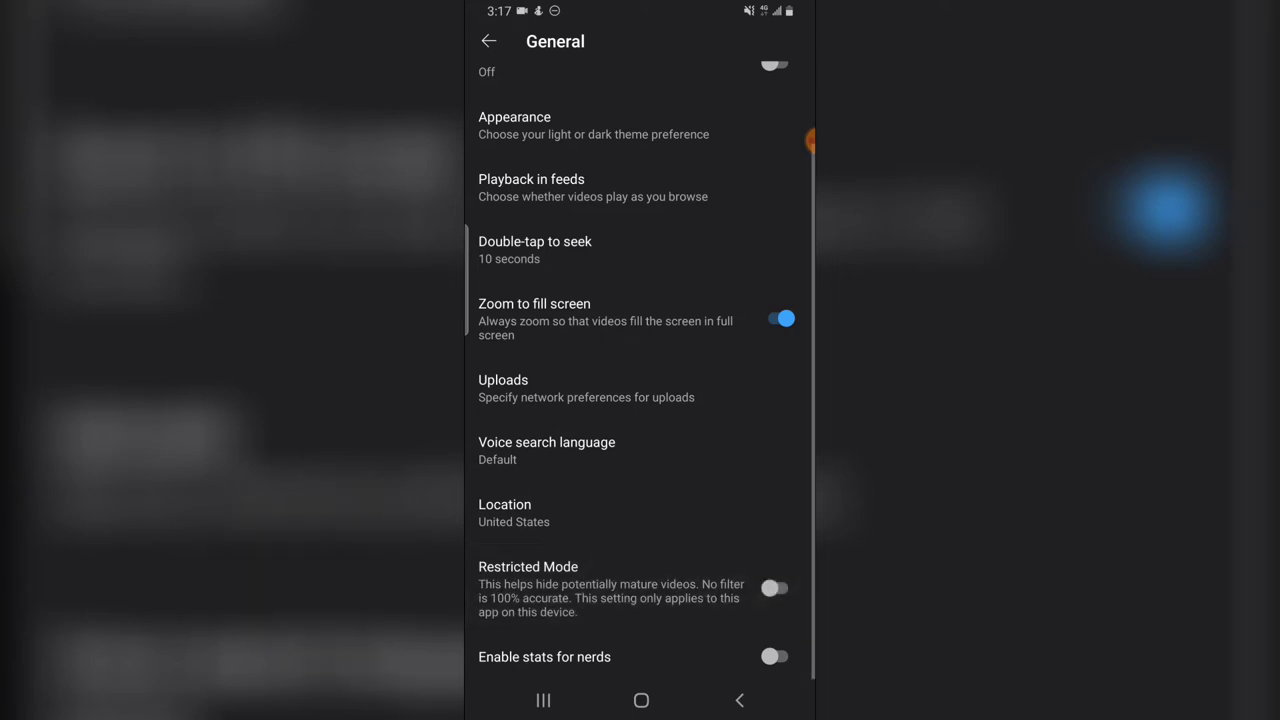
{"action": "left_click", "coordinate": [489, 41]}
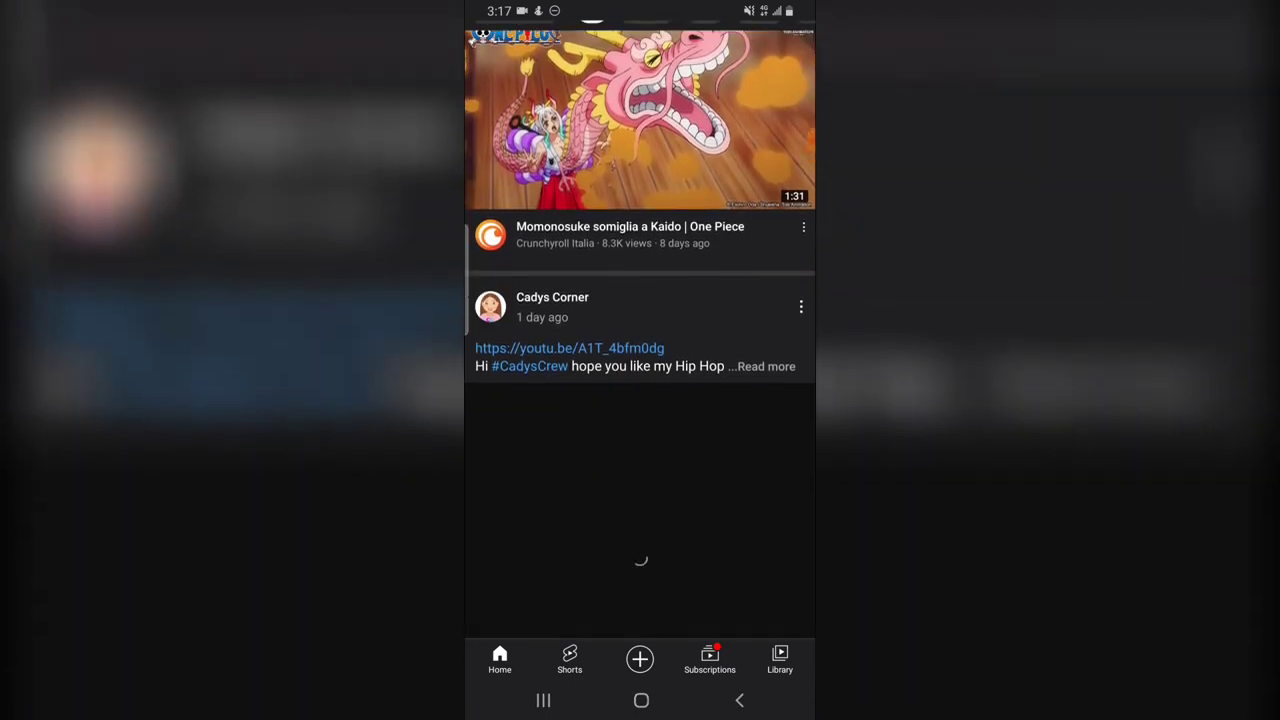
{"action": "left_click", "coordinate": [640, 120]}
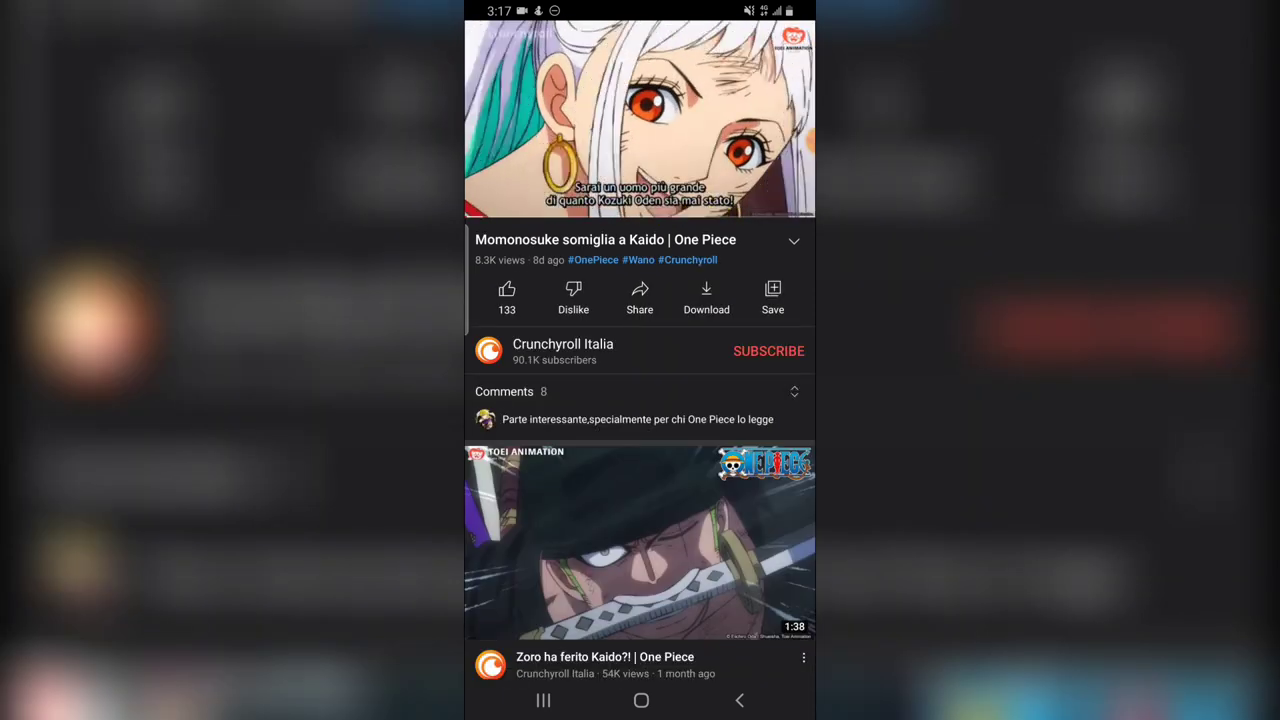
{"action": "left_click", "coordinate": [640, 120]}
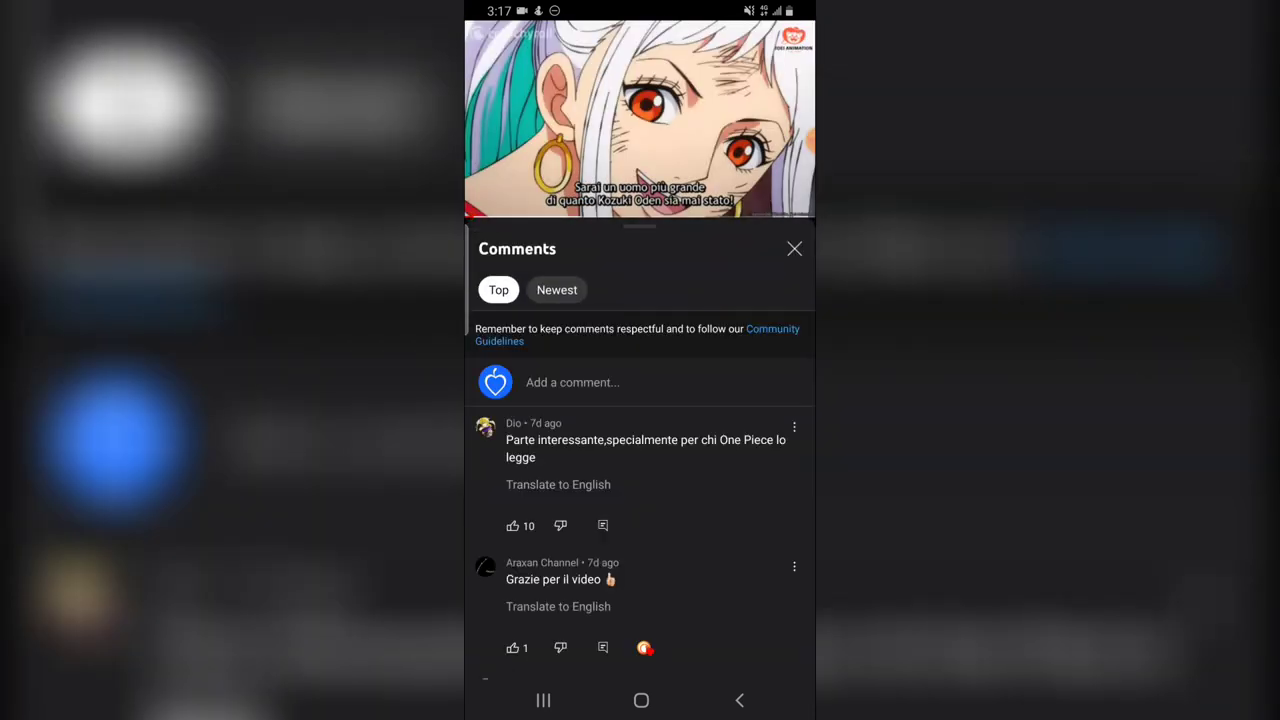
{"action": "left_click", "coordinate": [794, 248]}
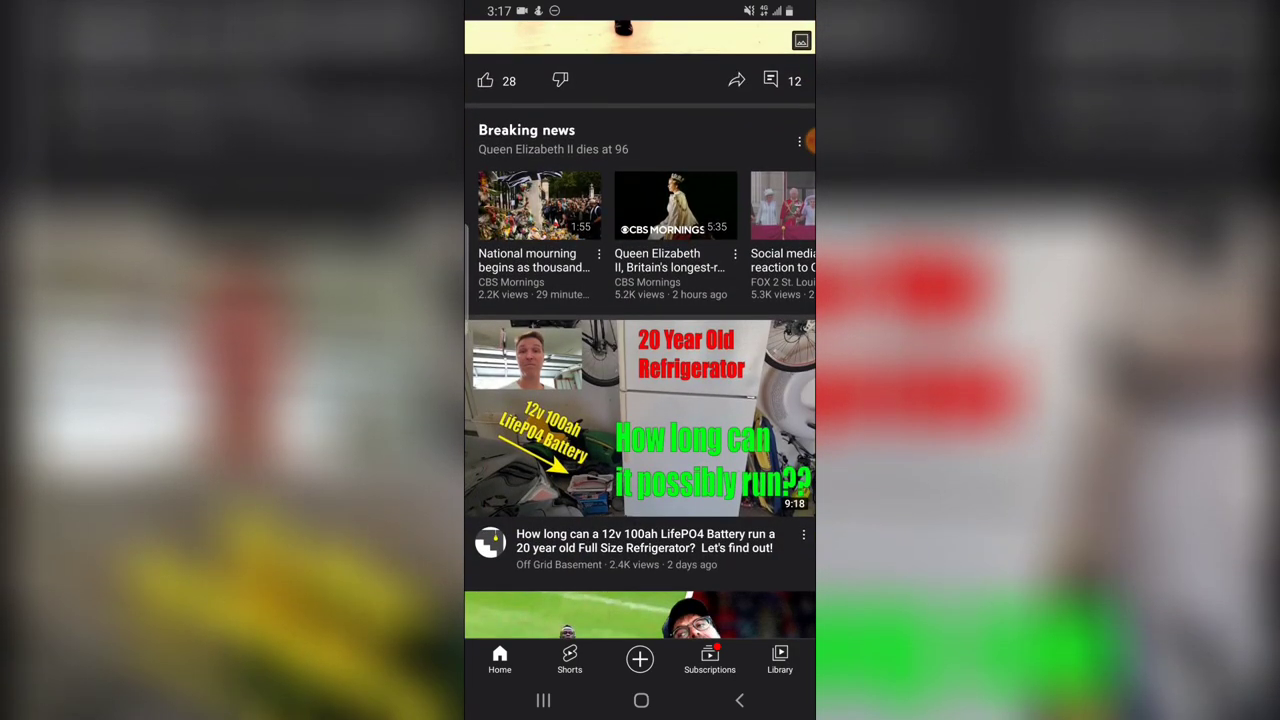
{"action": "scroll", "scroll_direction": "down", "scroll_amount": 3}
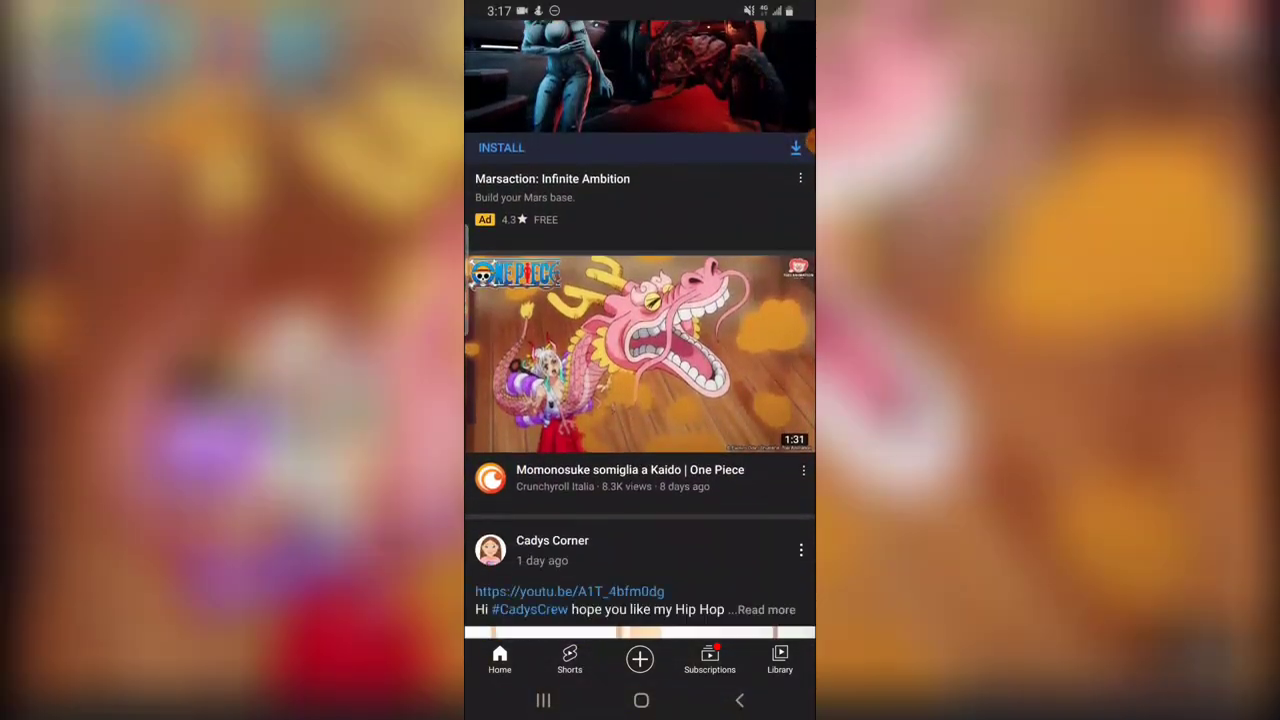